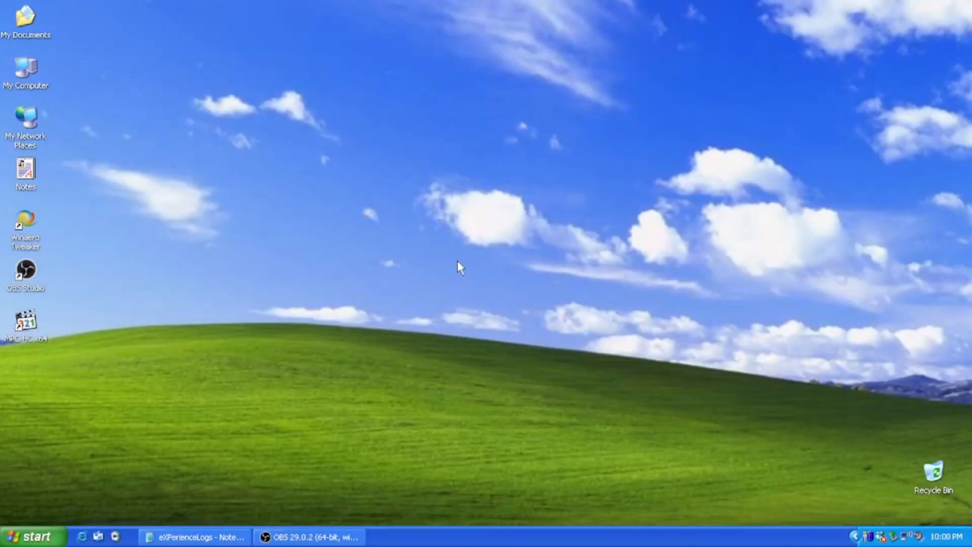
# Step: Open the Start menu and expand All Programs > Accessories
pyautogui.rightClick(461, 268)
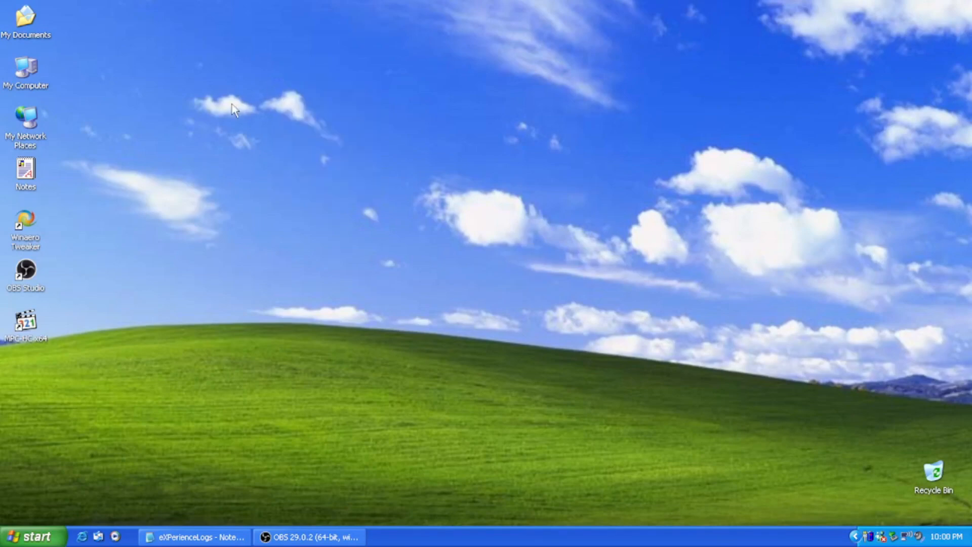
pyautogui.moveTo(25, 536)
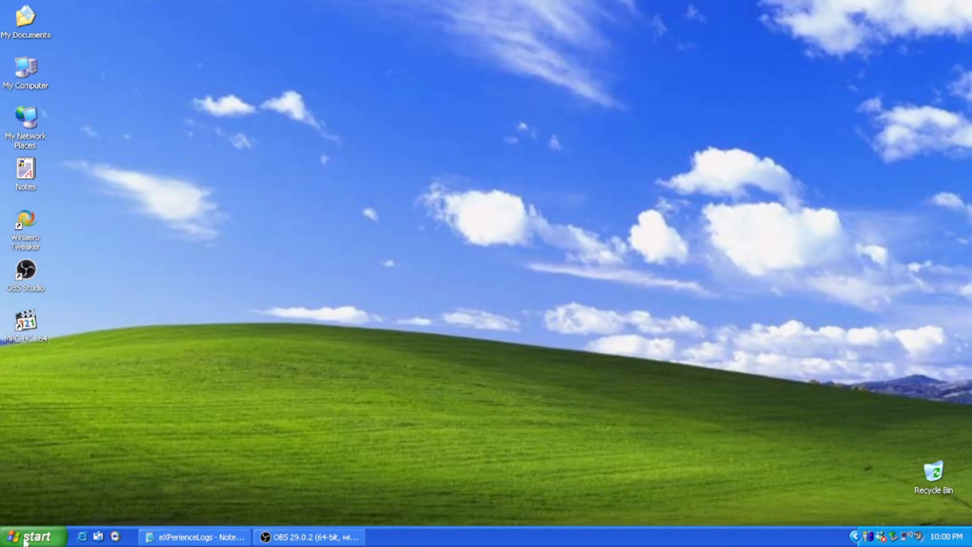
pyautogui.click(31, 536)
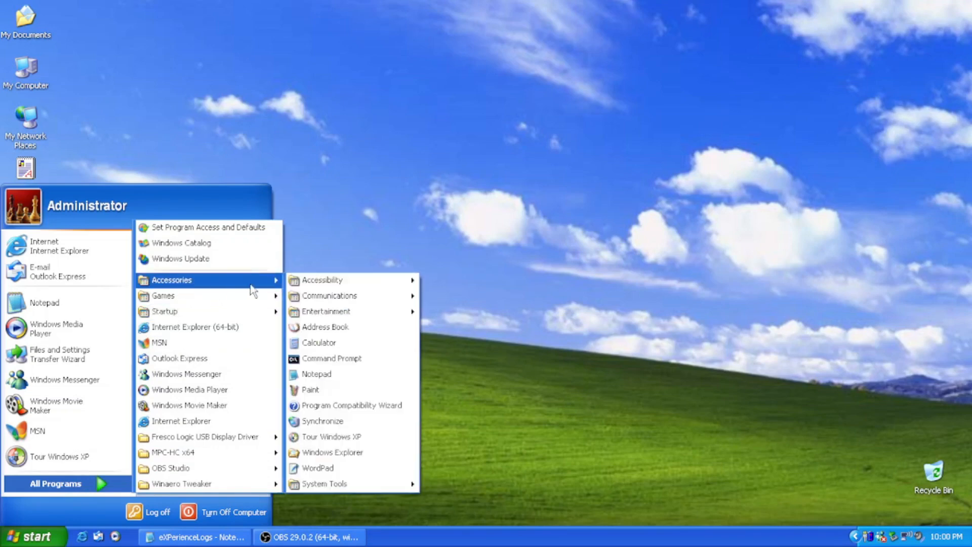
pyautogui.moveTo(329, 295)
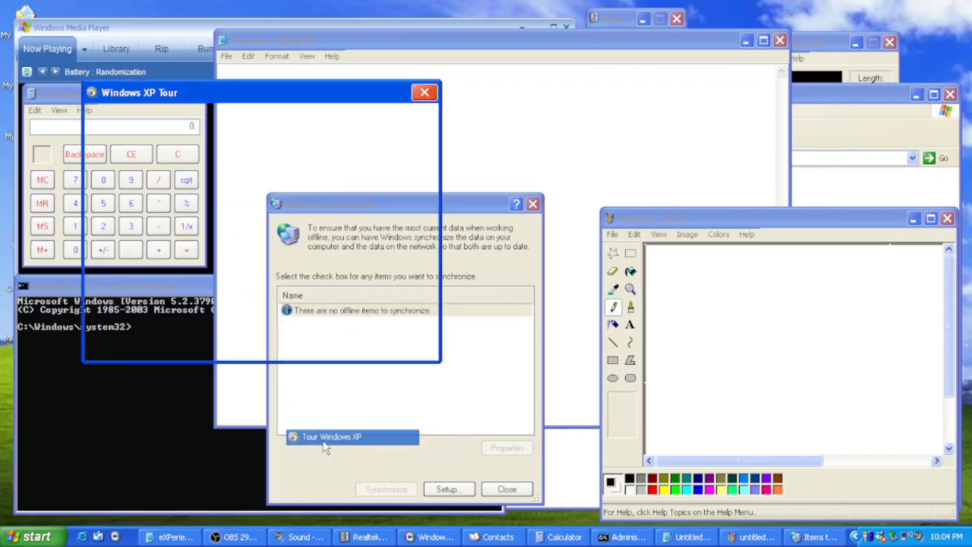
# Step: Launch the Windows XP Tour from the Accessories menu
pyautogui.click(424, 91)
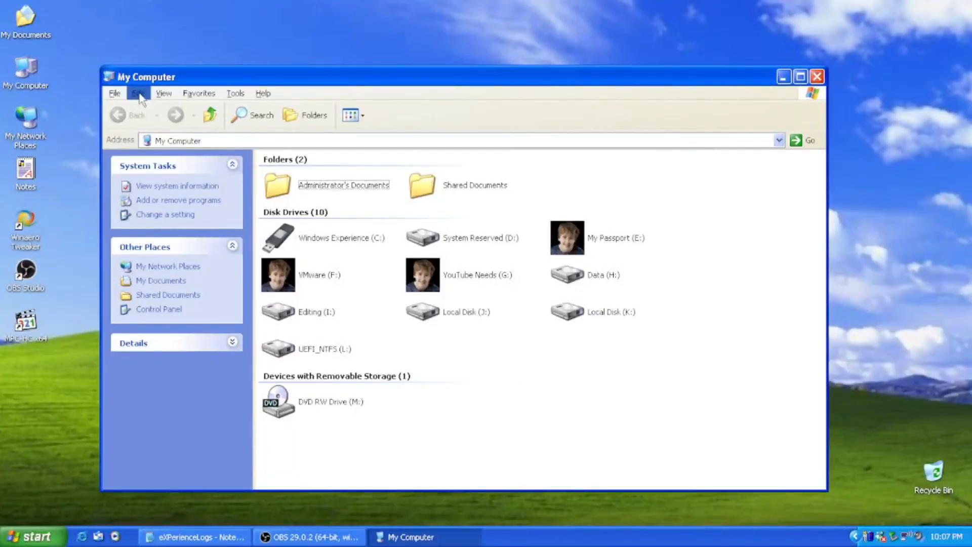
# Step: Close My Computer, move the Solitaire window to the centre, then close Solitaire
pyautogui.click(198, 94)
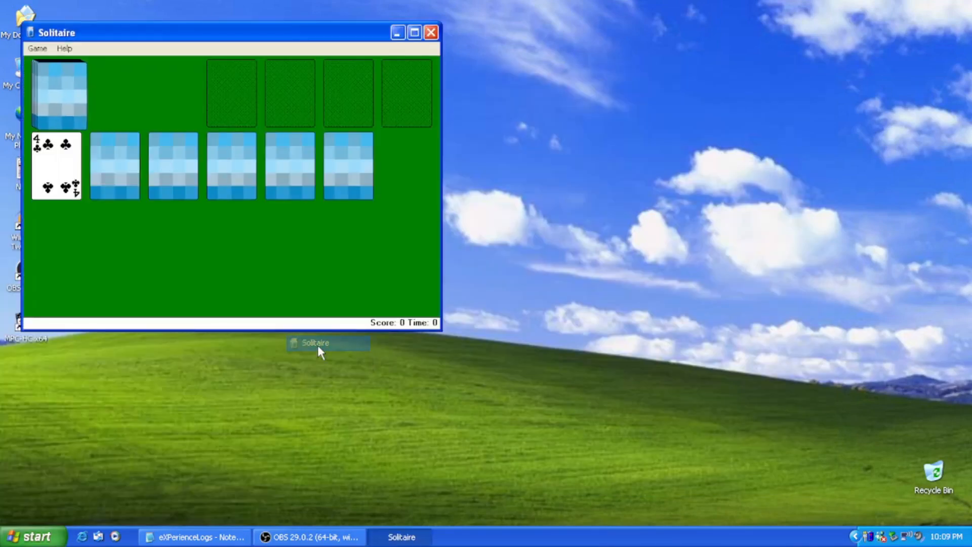
pyautogui.moveTo(230, 32); pyautogui.dragTo(521, 75)
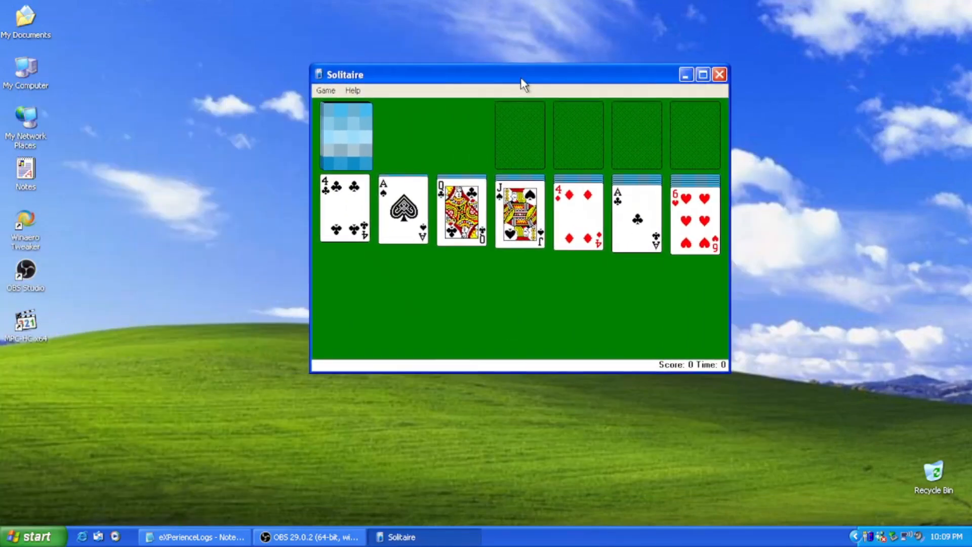
pyautogui.click(719, 74)
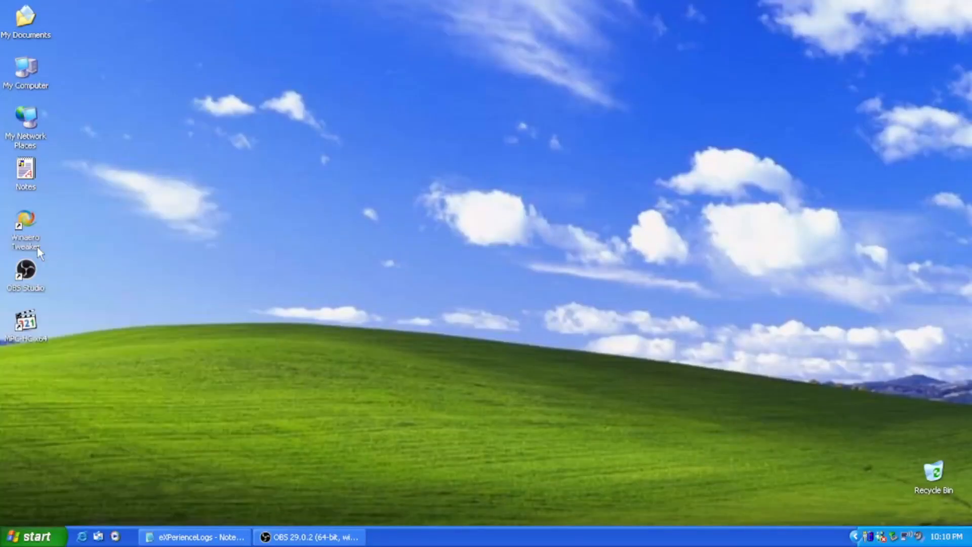
# Step: Check Firefox's version (109.0.1) in About Firefox, view the channel's Videos, then close Firefox
pyautogui.click(202, 26)
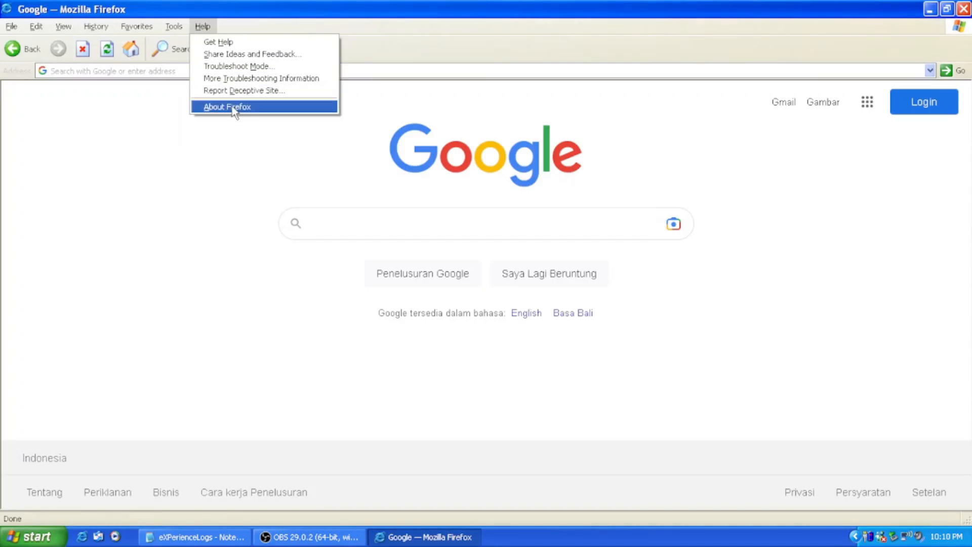
pyautogui.click(227, 106)
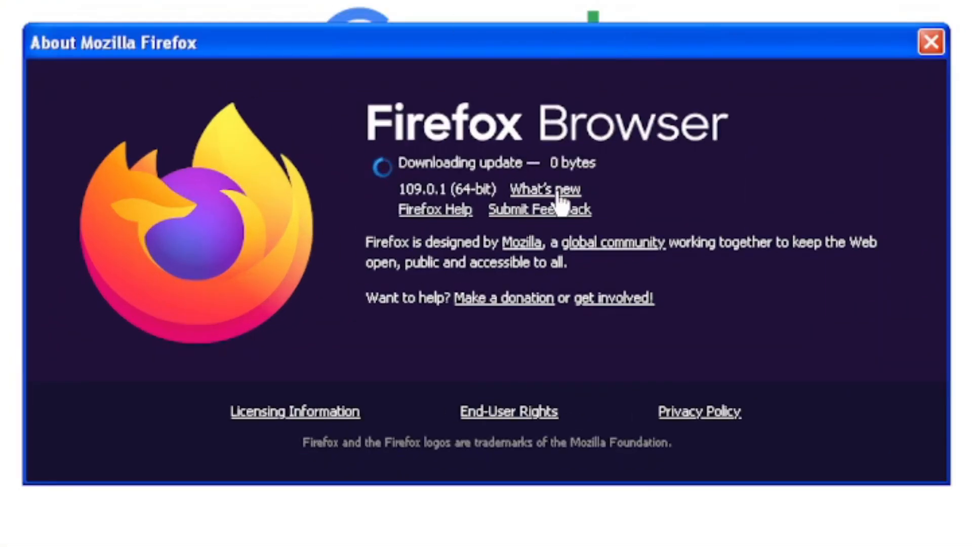
pyautogui.moveTo(616, 203)
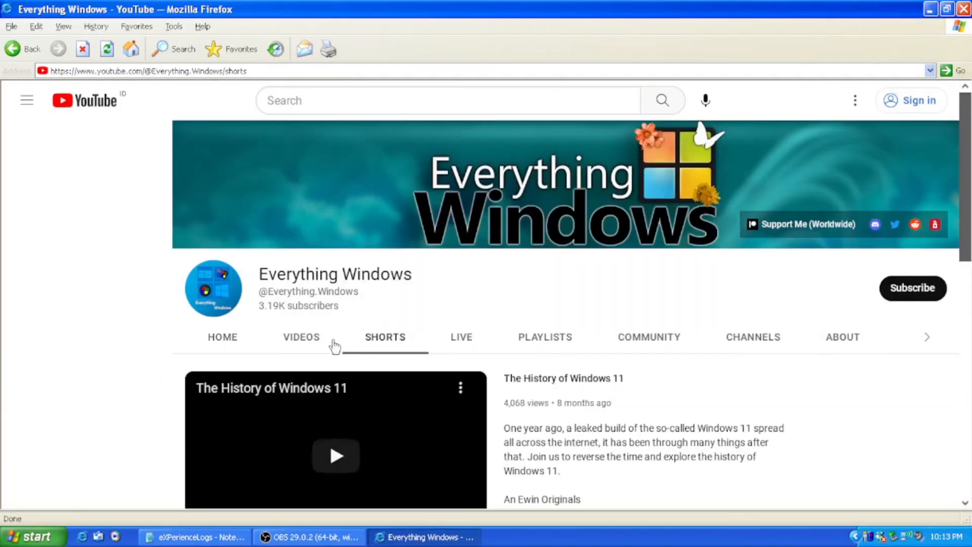
pyautogui.click(301, 337)
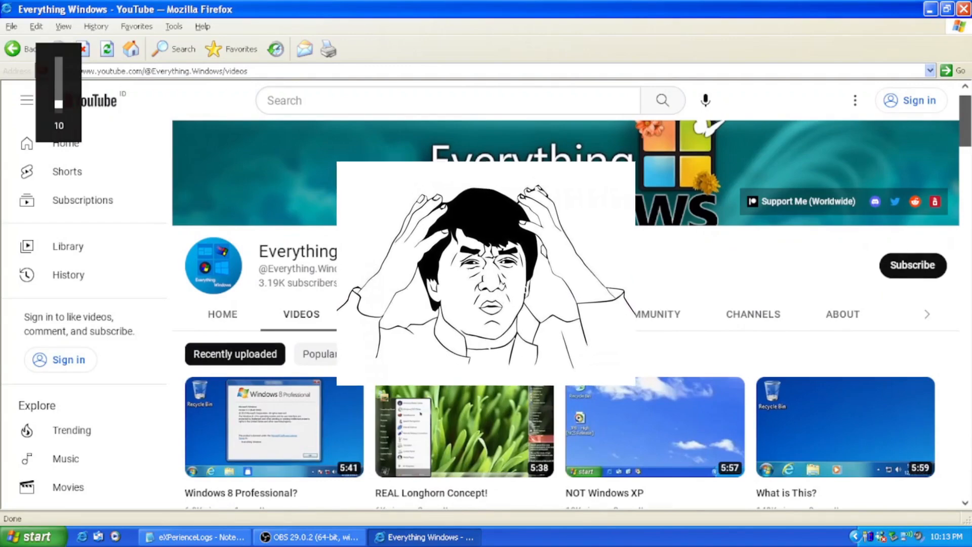
pyautogui.click(654, 428)
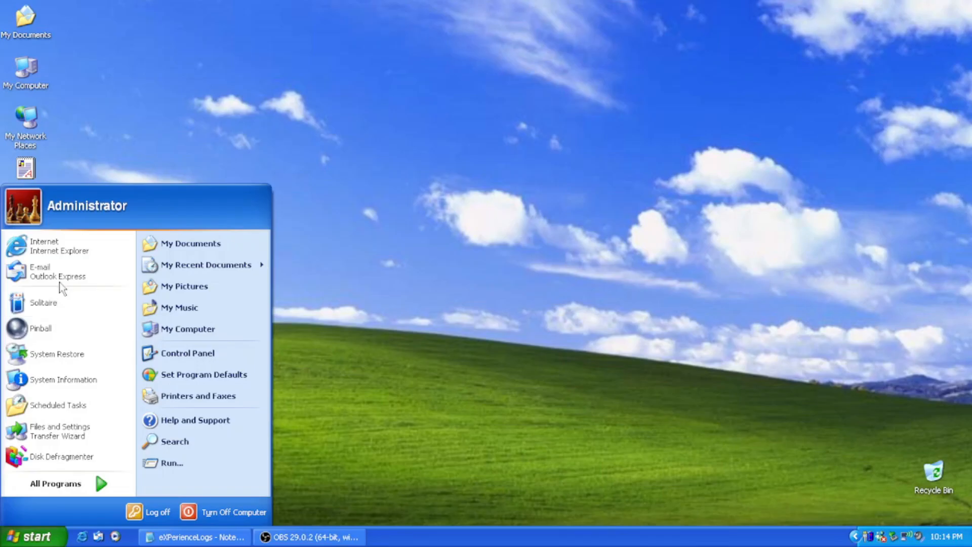
# Step: Launch Outlook Express, set the MSN wizard's country to United States, then close the wizard
pyautogui.click(57, 270)
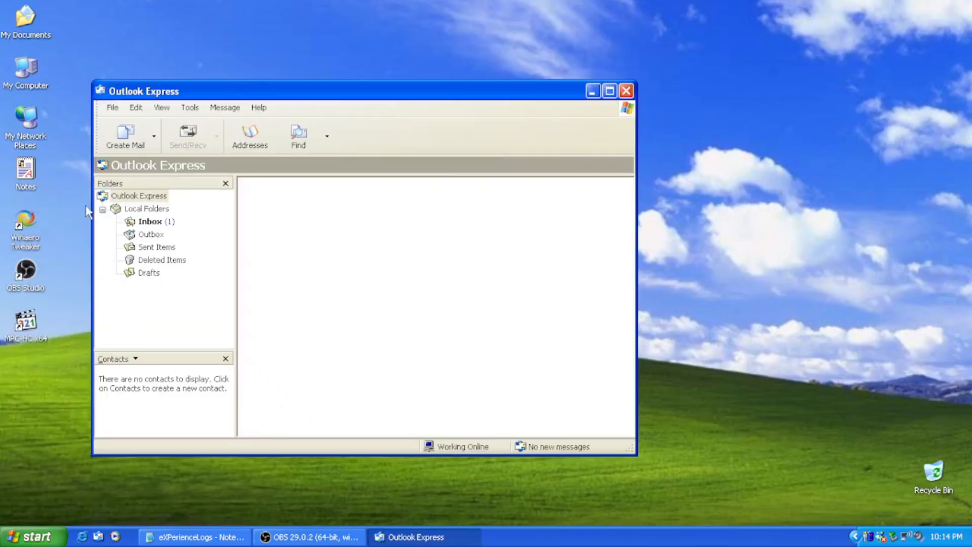
pyautogui.click(626, 91)
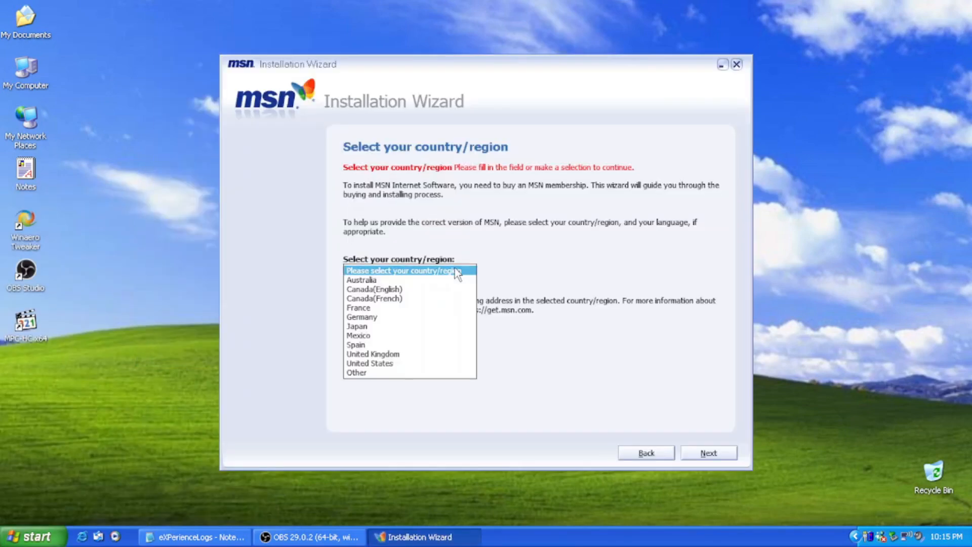
pyautogui.click(370, 363)
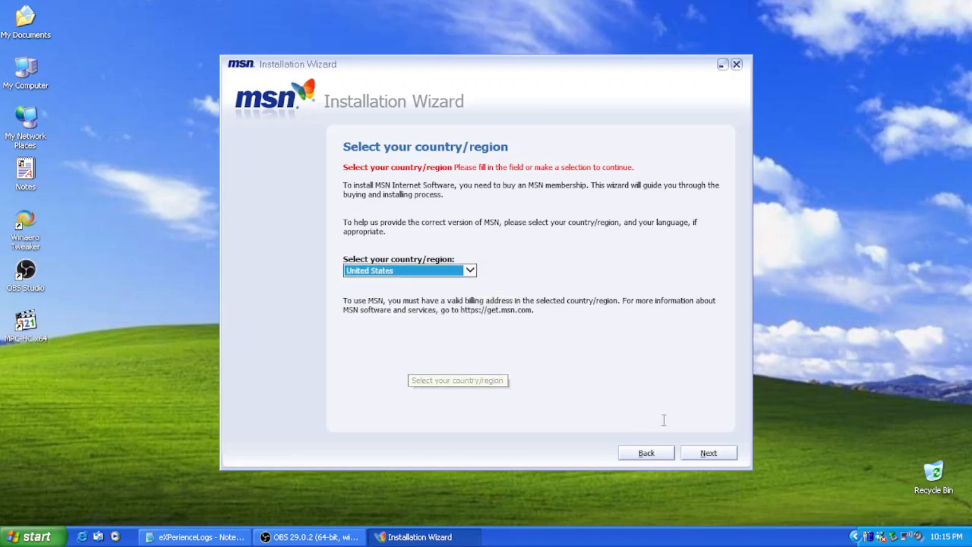
pyautogui.click(708, 452)
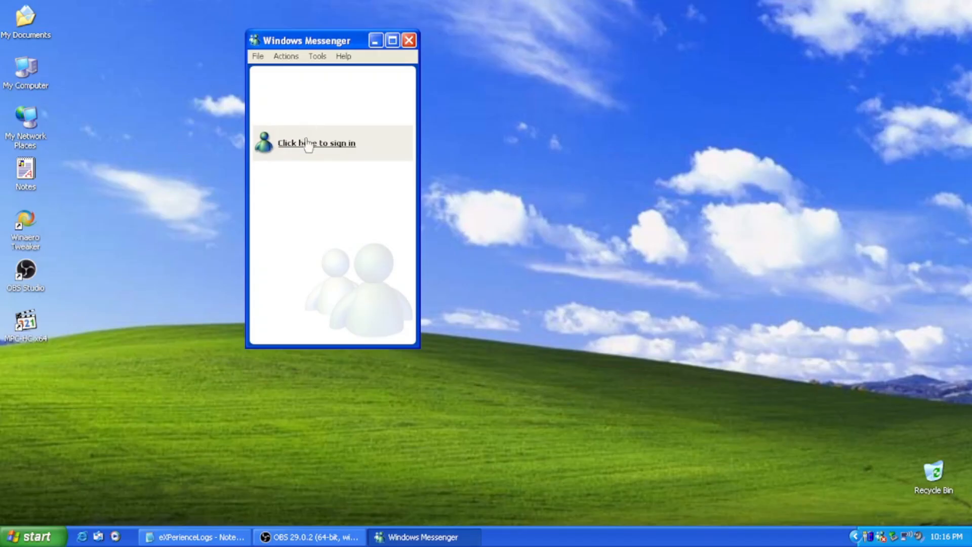
pyautogui.click(316, 143)
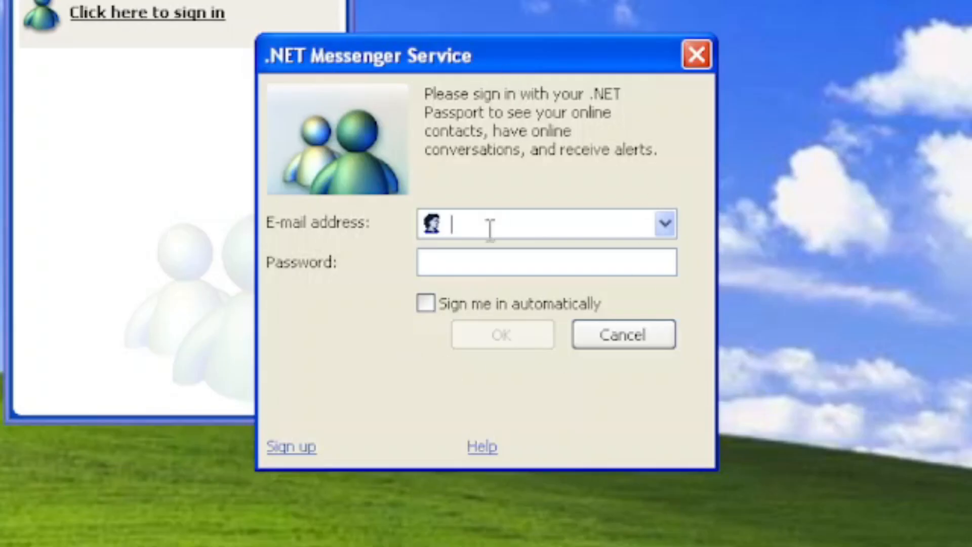
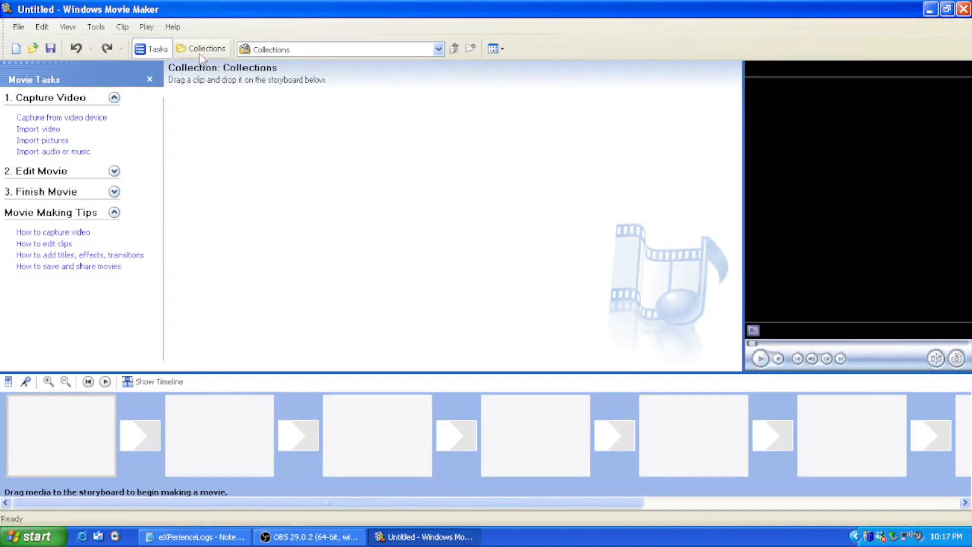
# Step: Show Movie Maker's media collections, close it, and view Task Manager's Applications list
pyautogui.click(201, 48)
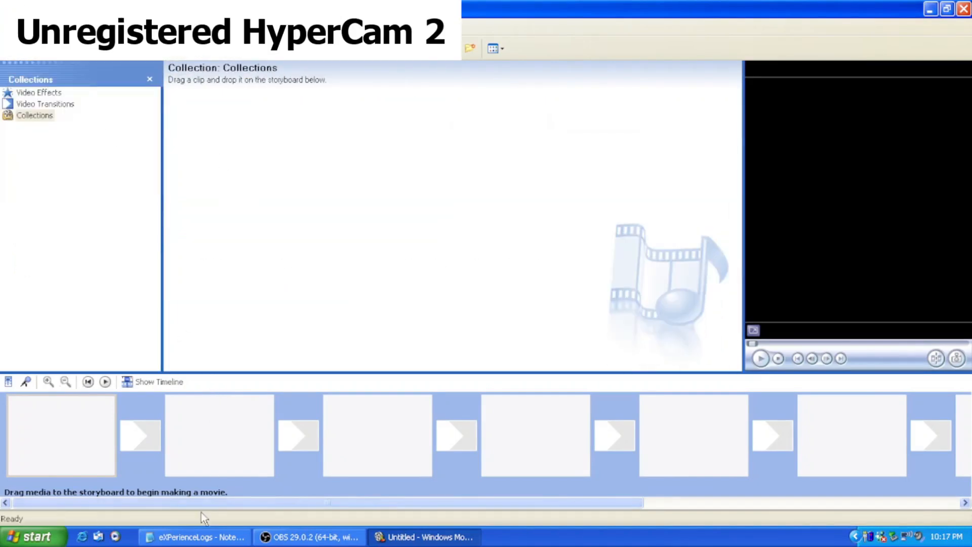
pyautogui.moveTo(212, 124); pyautogui.dragTo(61, 434)
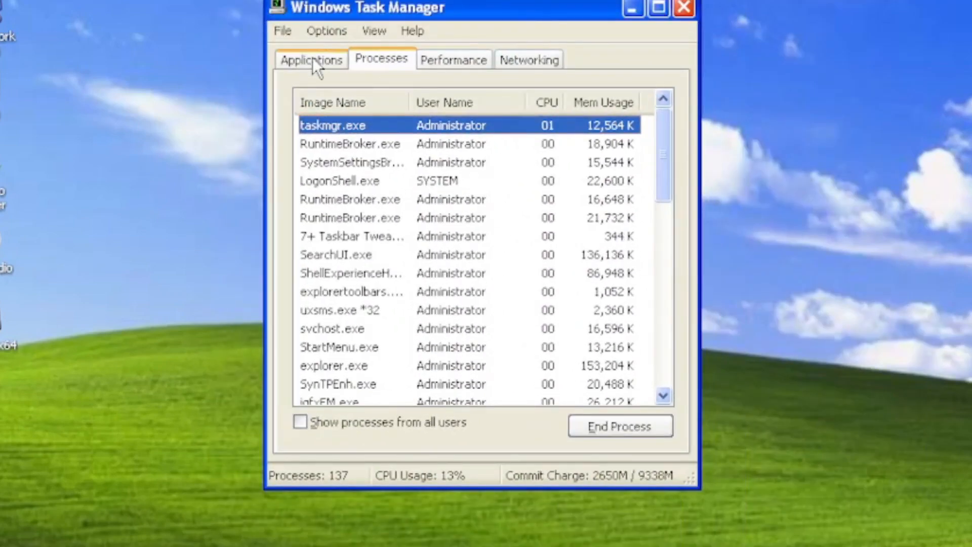
pyautogui.click(684, 9)
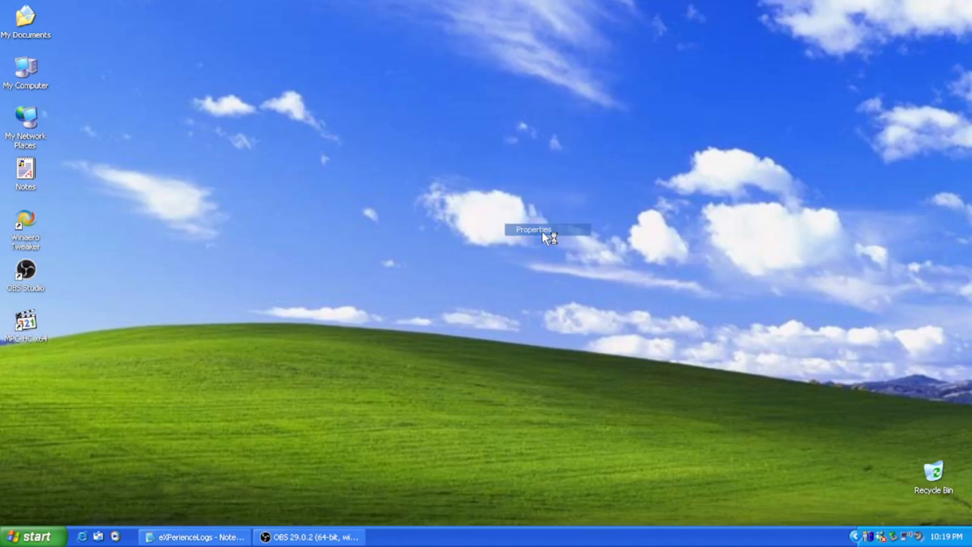
# Step: In Display Properties, tile the wallpaper, then browse the available screensavers
pyautogui.click(533, 230)
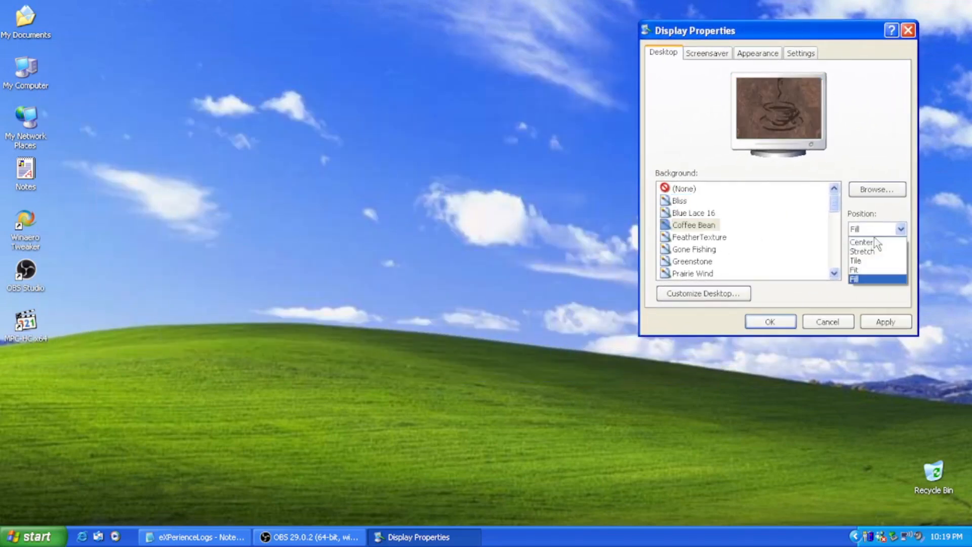
pyautogui.click(857, 259)
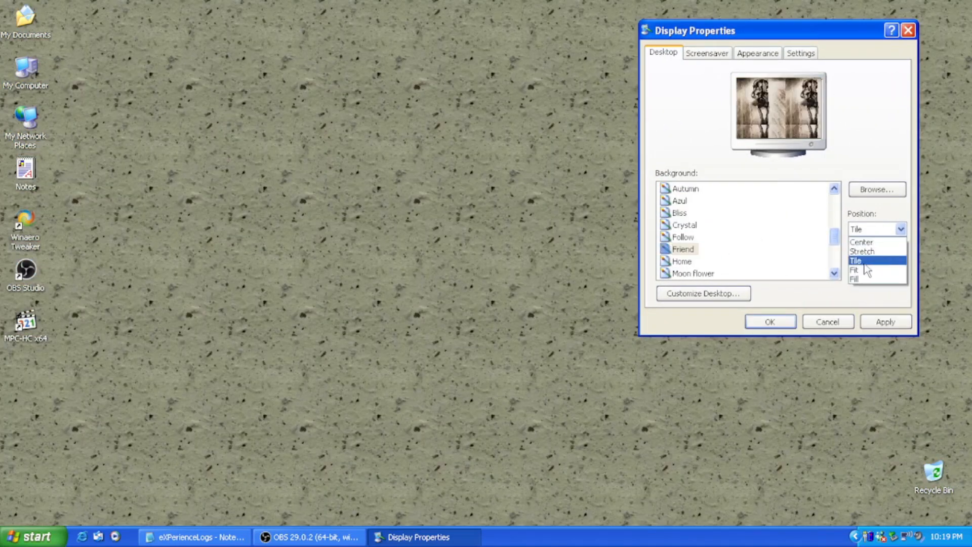
pyautogui.click(724, 64)
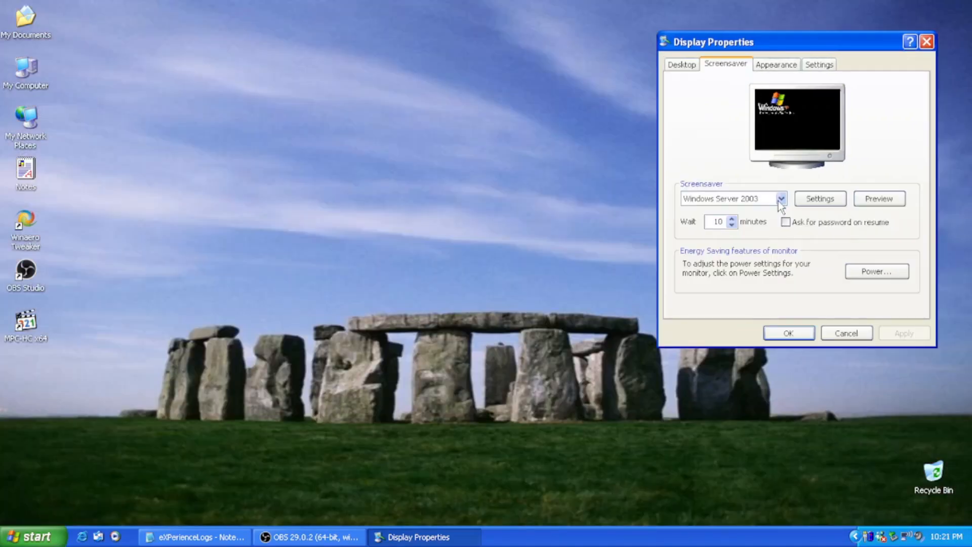
pyautogui.click(732, 198)
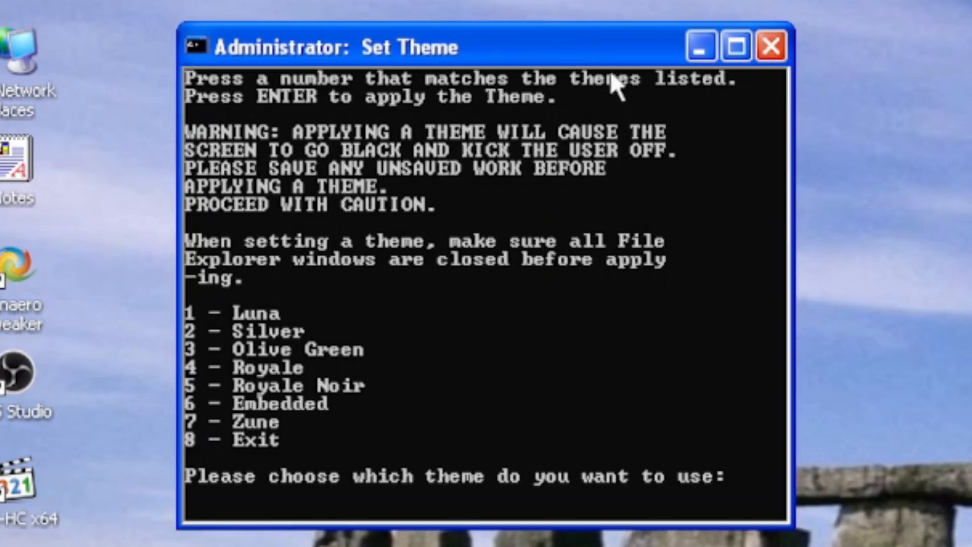
# Step: Enter 5 in the Set Theme console to apply the Royale Noir theme
pyautogui.write('5')
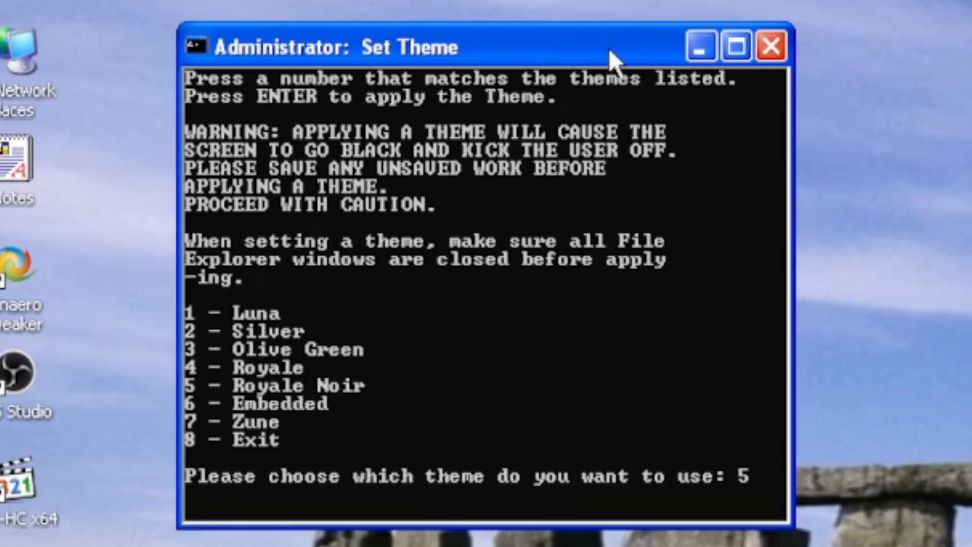
pyautogui.press('enter')
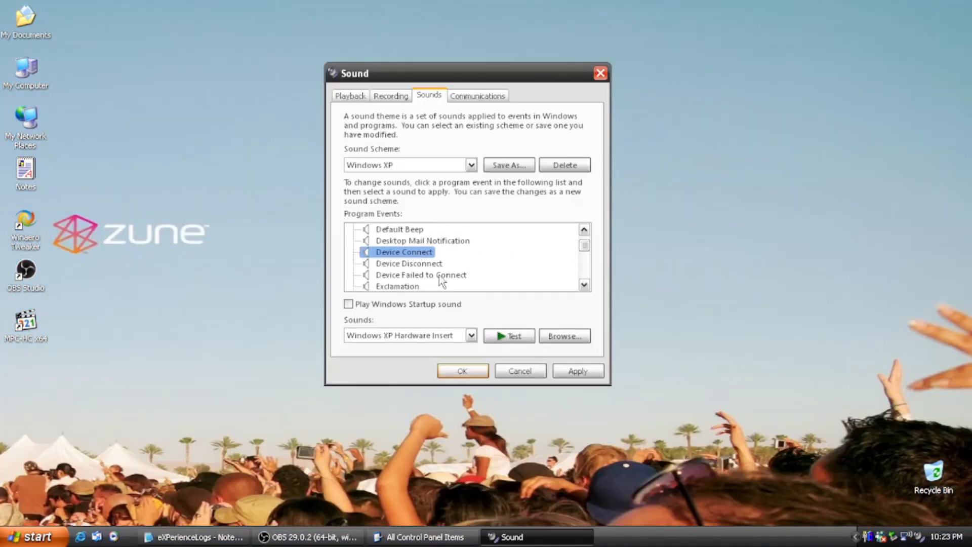
# Step: Check the sounds assigned to Device Disconnect and the following program event
pyautogui.click(408, 263)
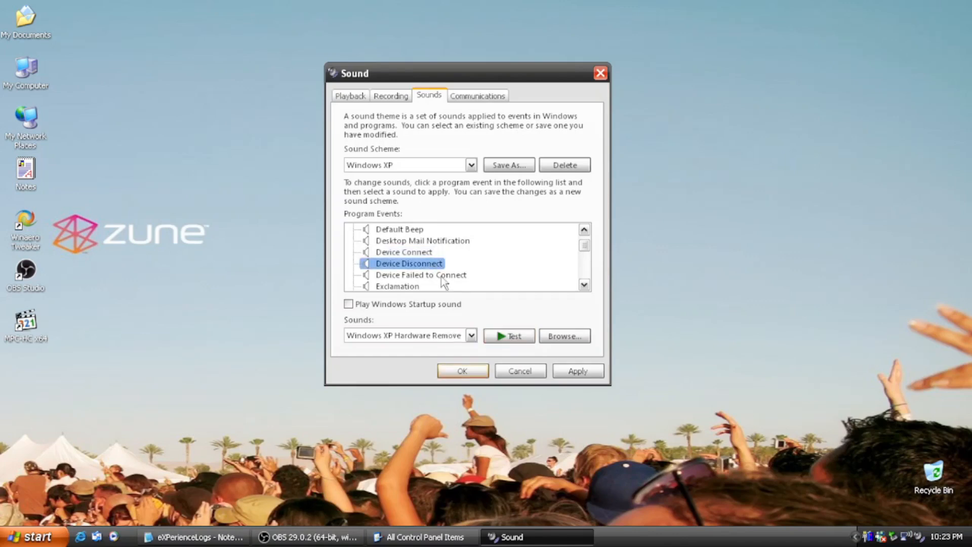
pyautogui.click(420, 274)
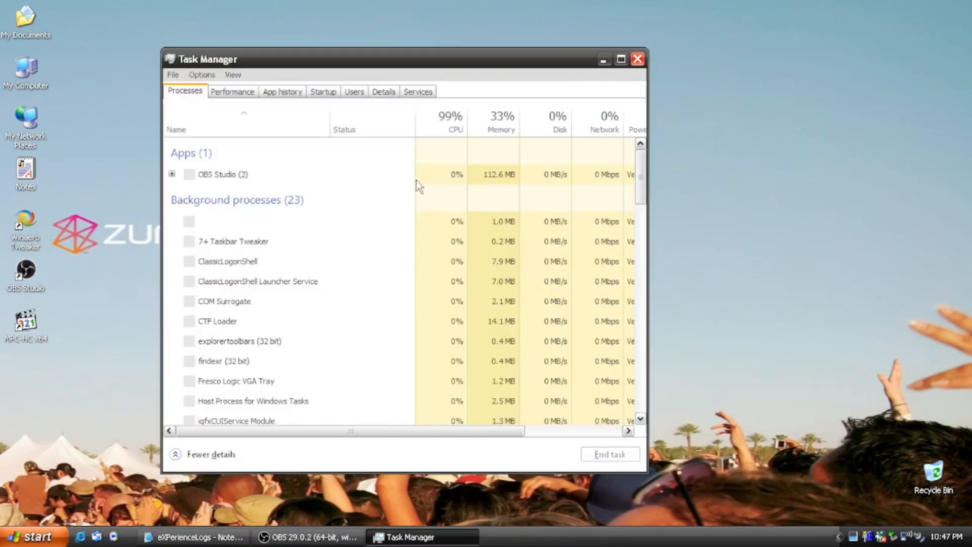
# Step: Close Task Manager and return to the Zune-wallpapered desktop
pyautogui.click(637, 59)
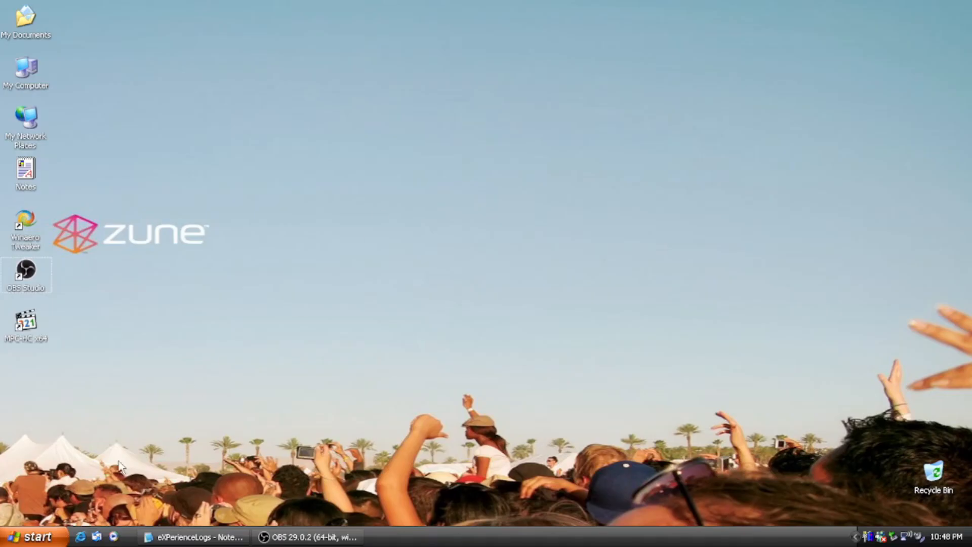
pyautogui.click(32, 536)
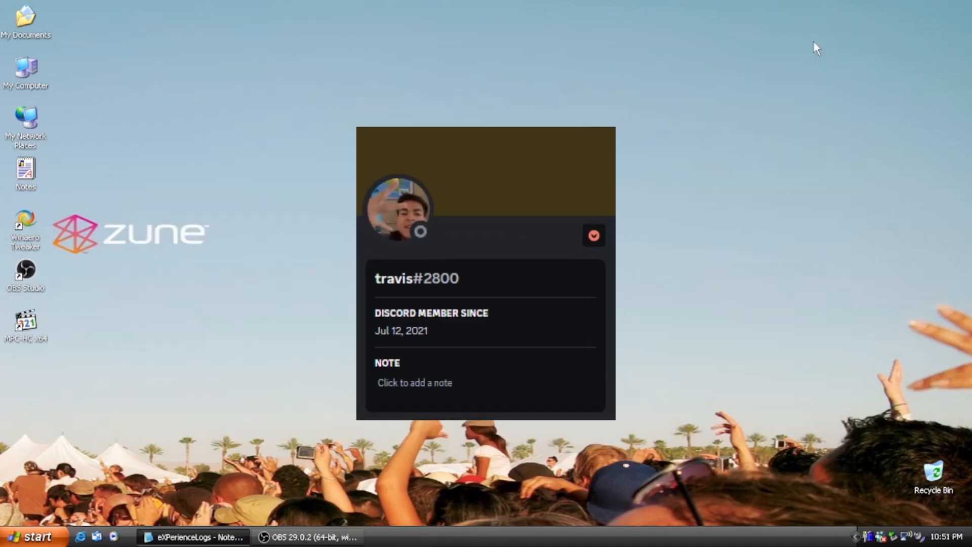
# Step: Open the Extras Pack Release 1 disc, then its Microsoft Plus! folder
pyautogui.doubleClick(26, 69)
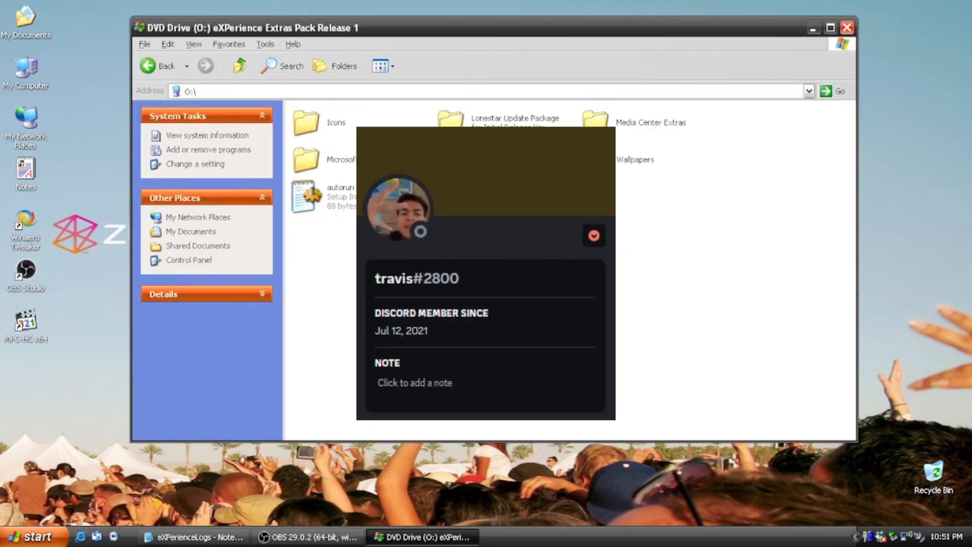
pyautogui.doubleClick(335, 122)
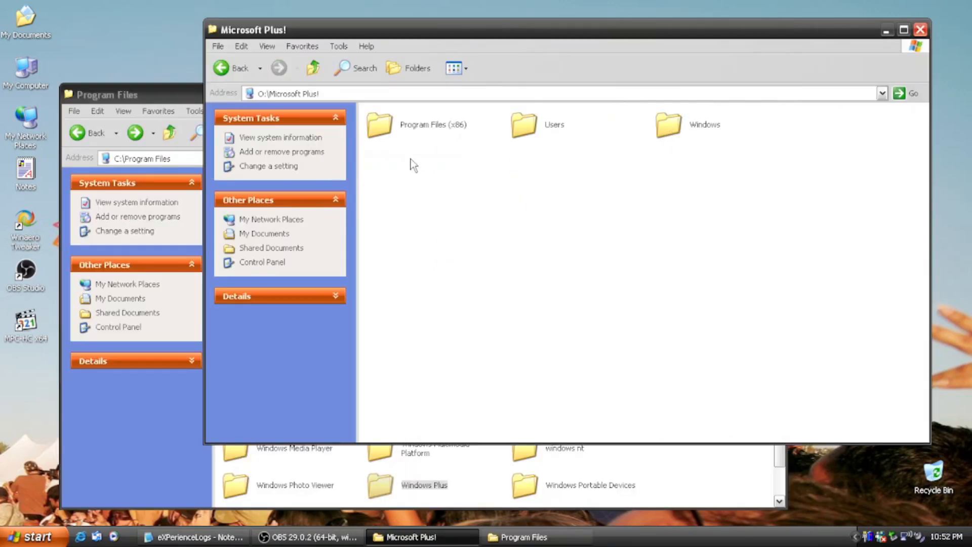
# Step: Click inside the Microsoft Plus! folder window on the Release 1 disc
pyautogui.click(379, 124)
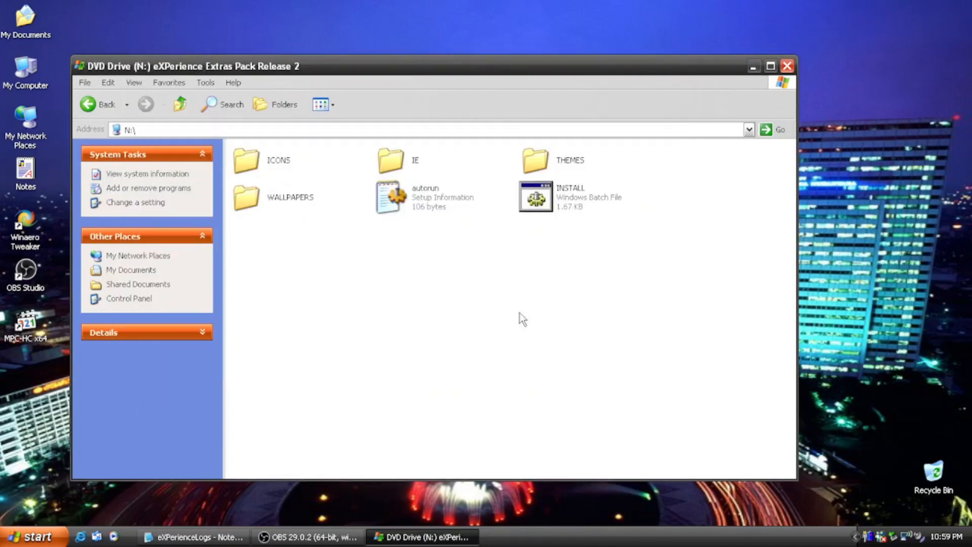
# Step: Run the Extras Pack Release 2 installer and choose option 3 to install wallpapers
pyautogui.doubleClick(536, 195)
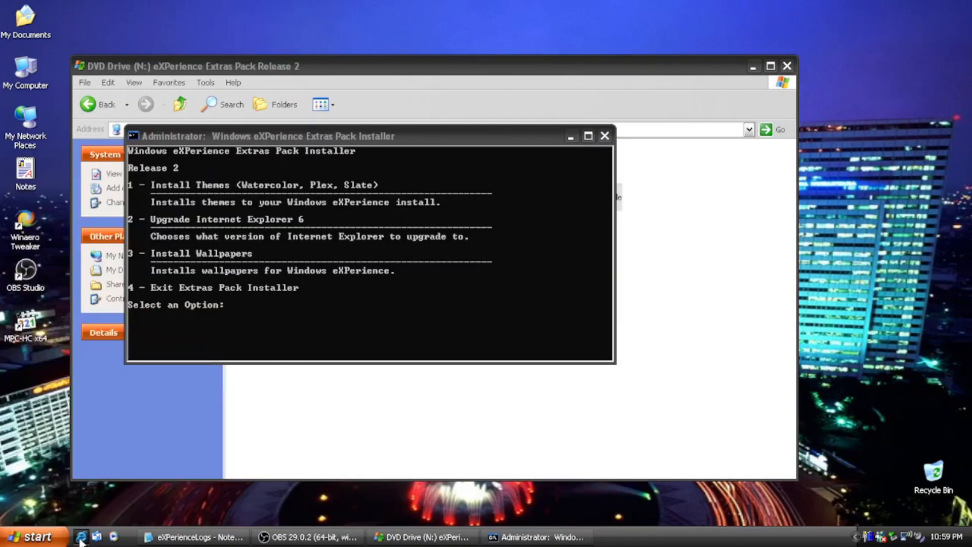
pyautogui.click(80, 536)
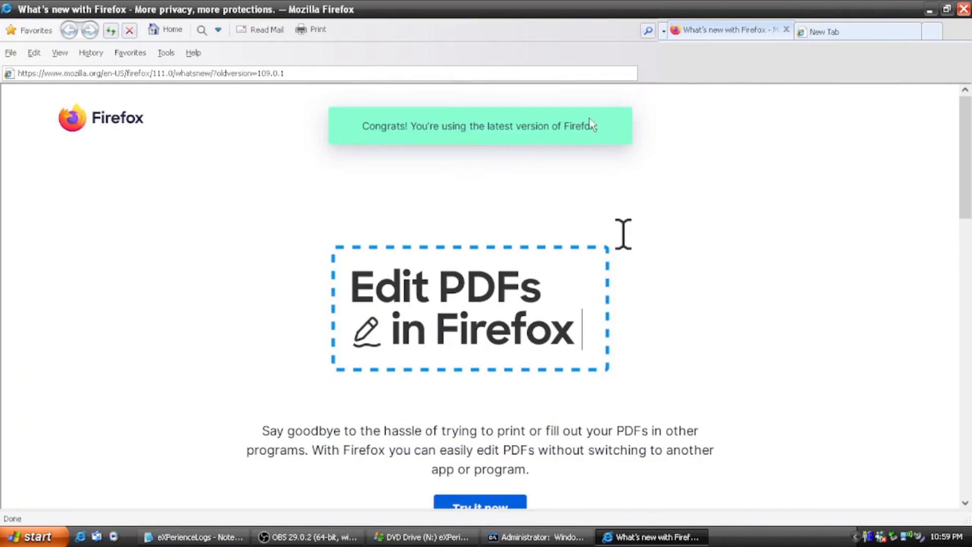
pyautogui.moveTo(818, 58)
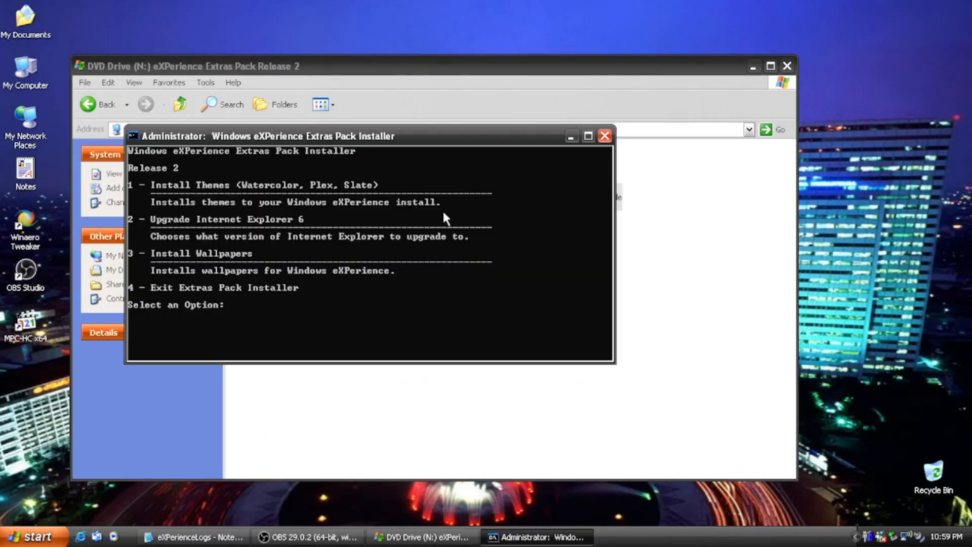
pyautogui.write('3')
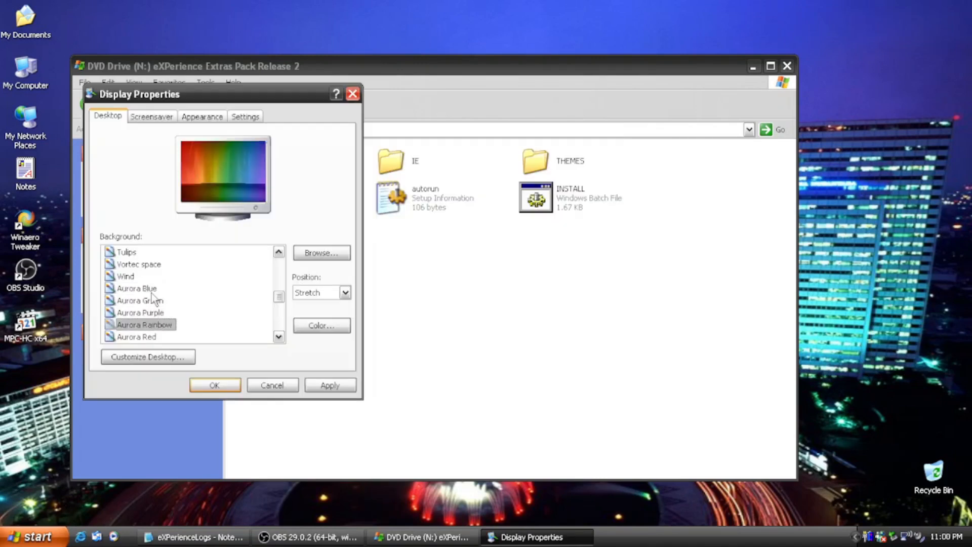
# Step: Scroll the Display Properties background list to reveal the new Aurora wallpapers
pyautogui.scroll(-3)
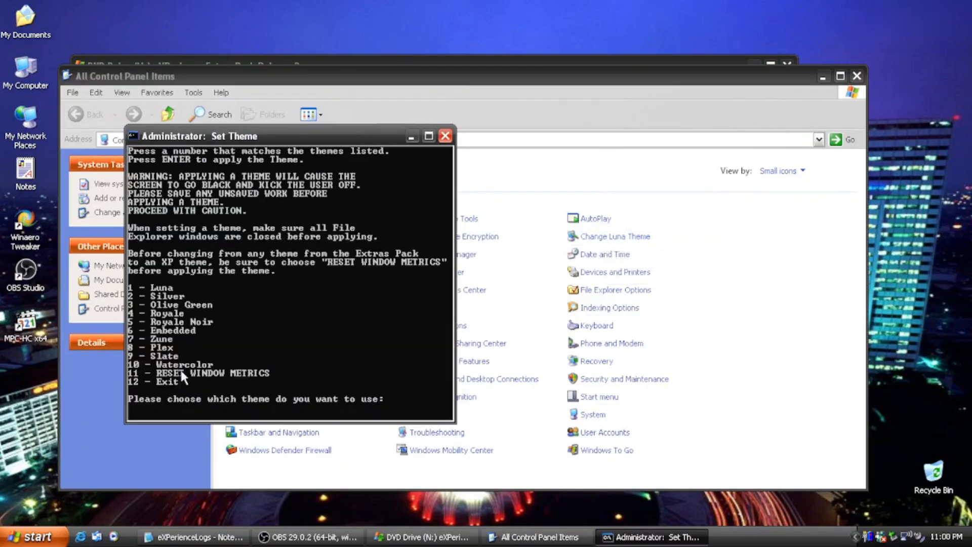
# Step: Enter 10 in the Set Theme console to apply the Watercolor theme
pyautogui.write('10')
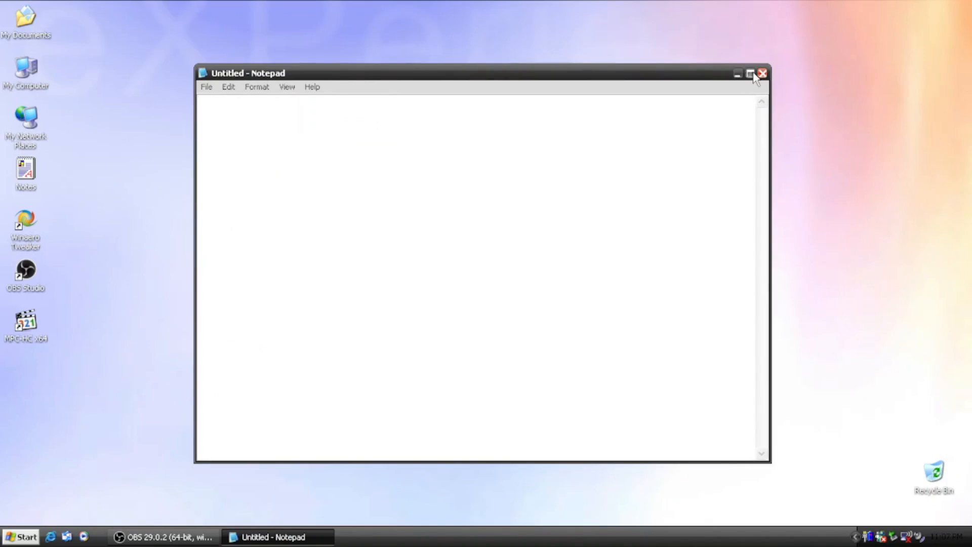
# Step: Dismiss Notepad and return to the Set Theme window to restore Luna
pyautogui.click(22, 536)
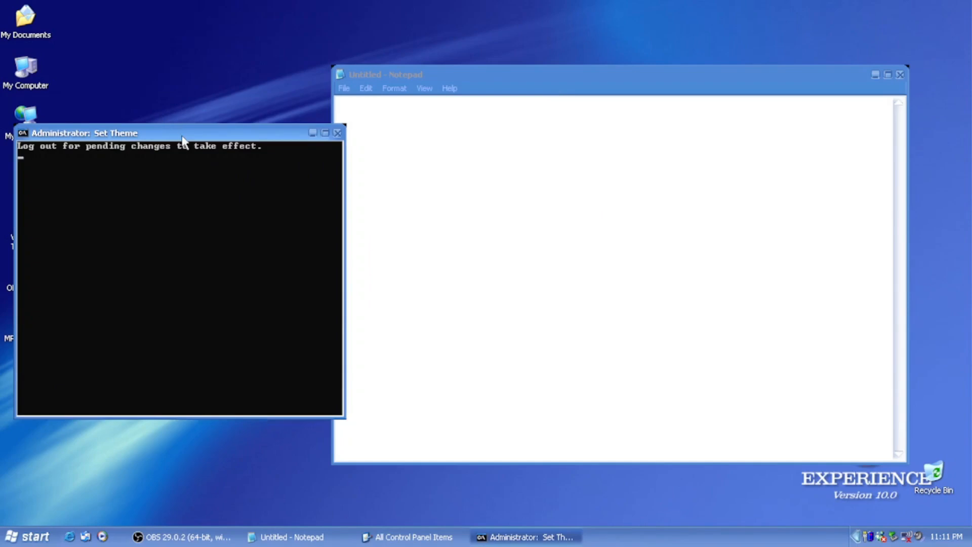
pyautogui.click(338, 133)
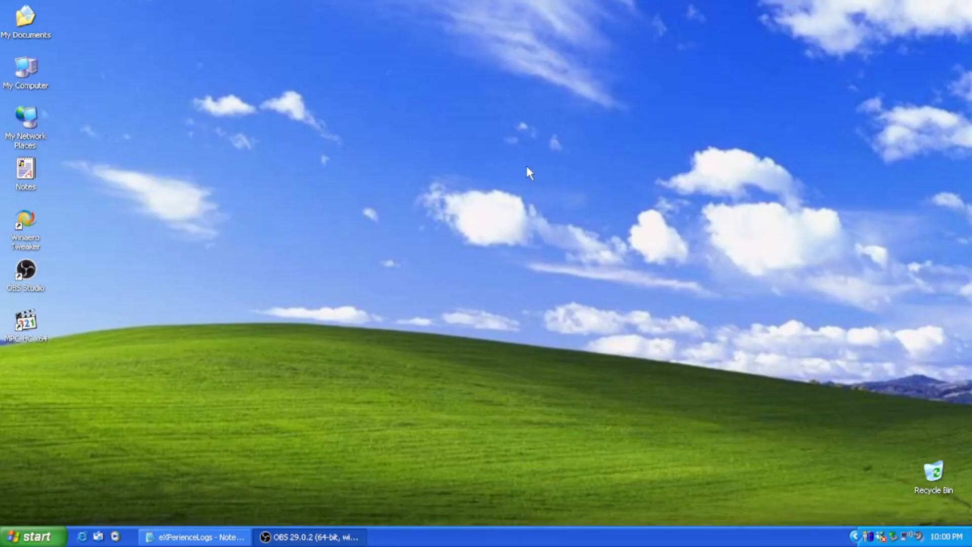
pyautogui.moveTo(472, 253)
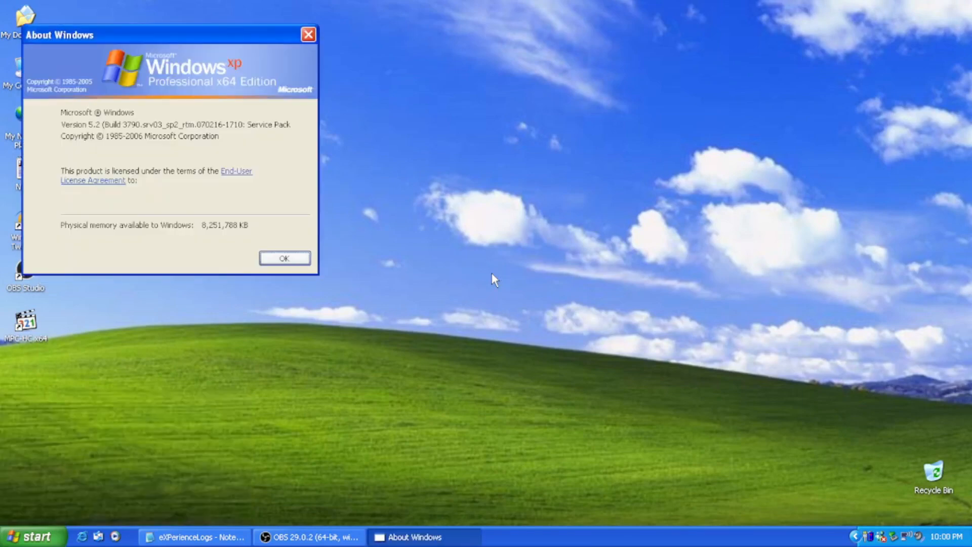
pyautogui.moveTo(56, 138)
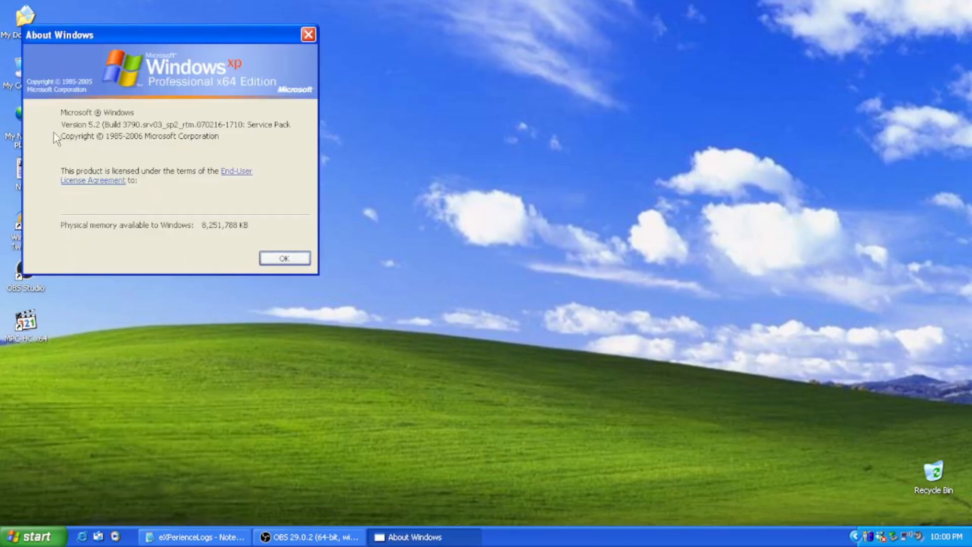
pyautogui.click(284, 258)
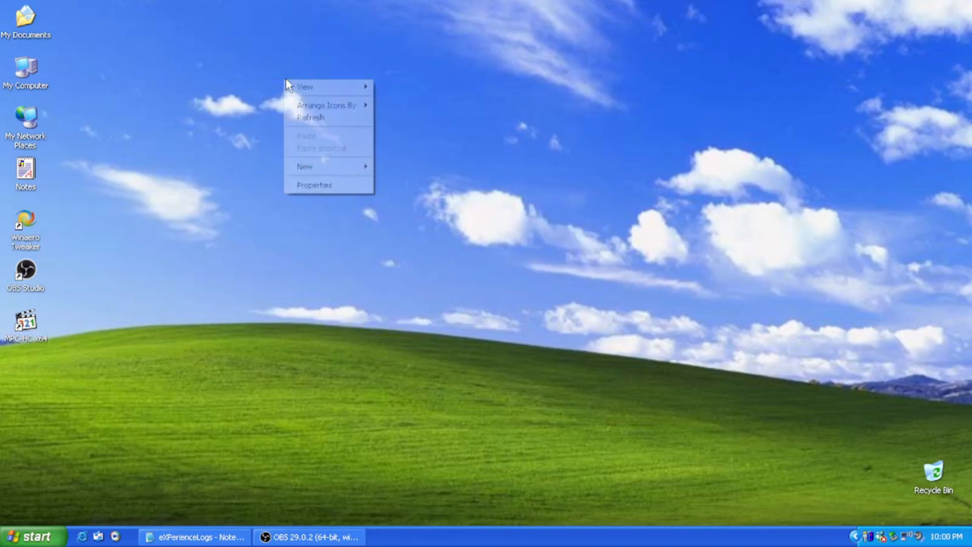
# Step: Dismiss the desktop shortcut menu and open a folder inside C:\Windows
pyautogui.click(86, 452)
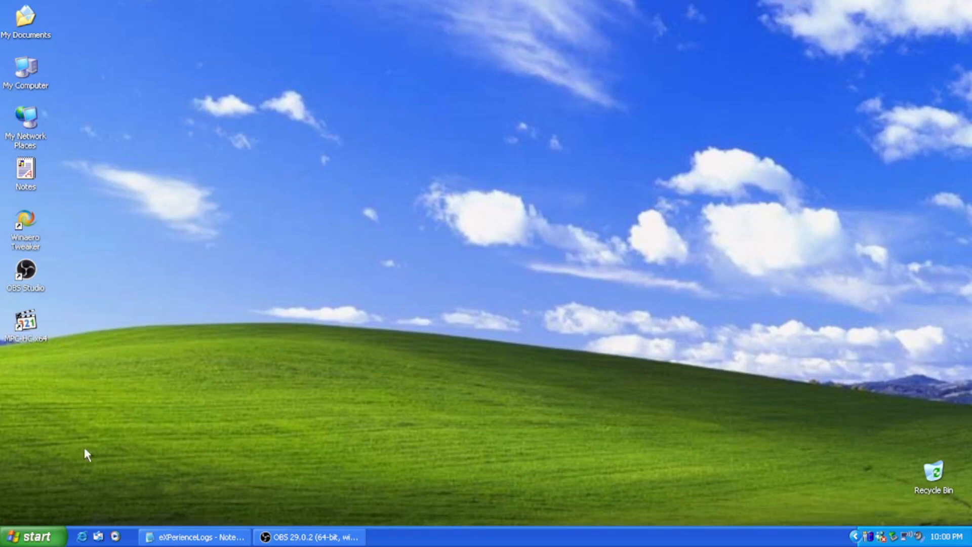
pyautogui.click(32, 537)
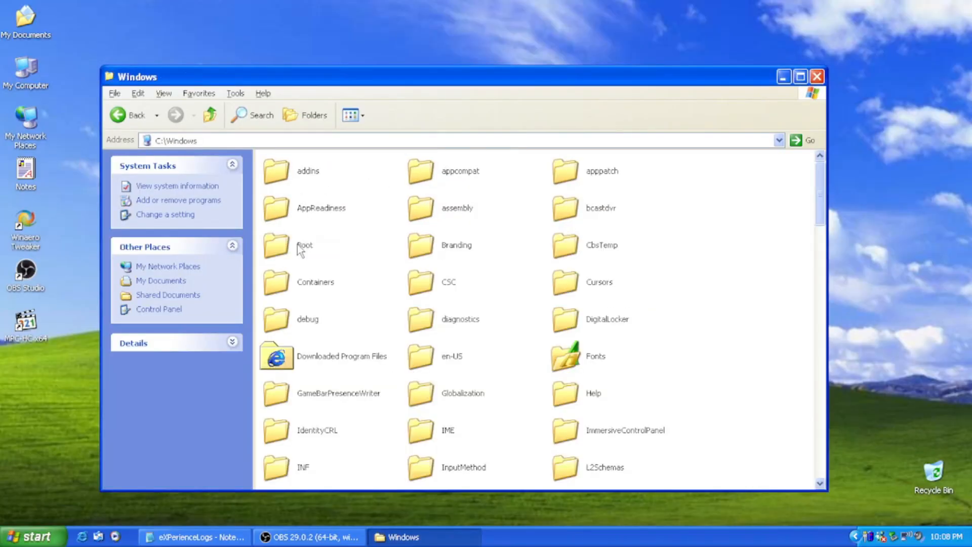
pyautogui.doubleClick(276, 245)
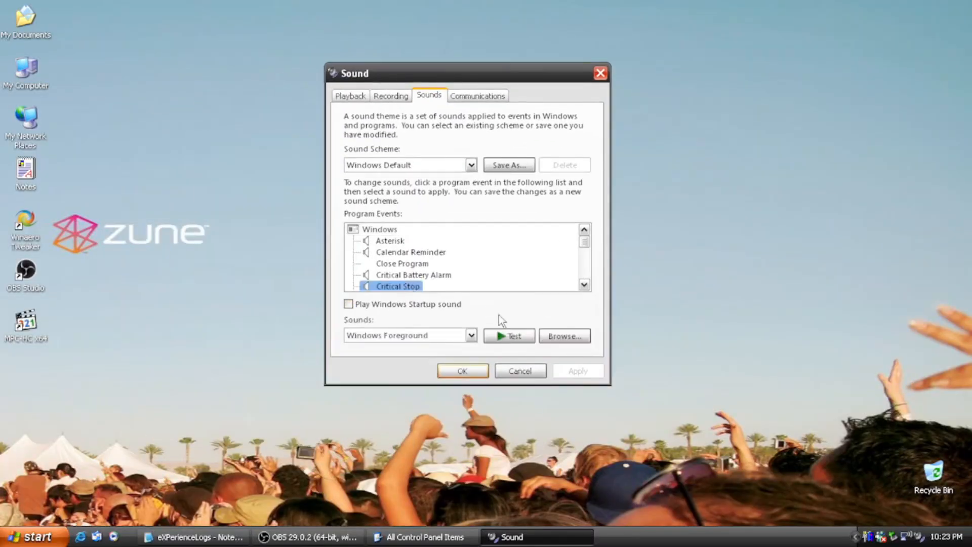
# Step: Scroll the Program Events list and confirm merging the Windows folder into drive C
pyautogui.scroll(-3)
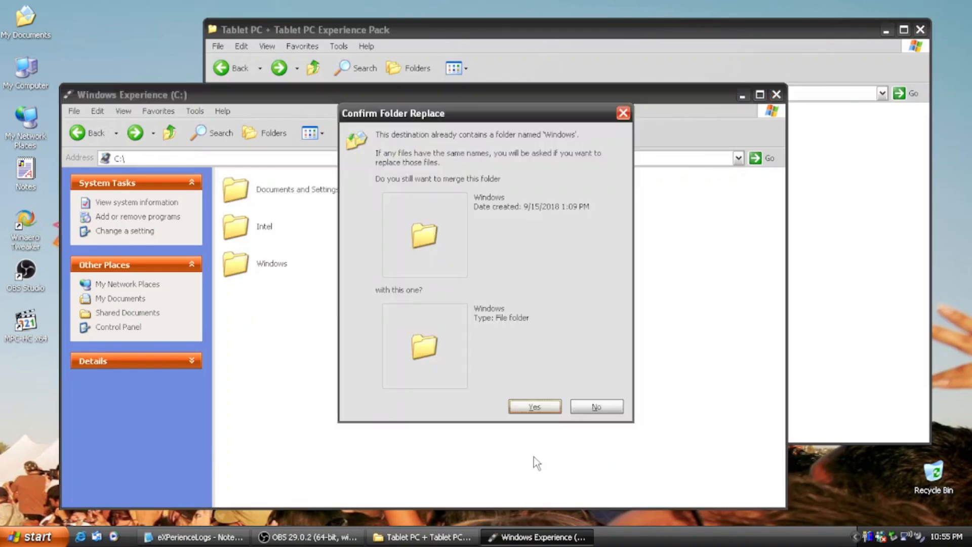
pyautogui.click(34, 536)
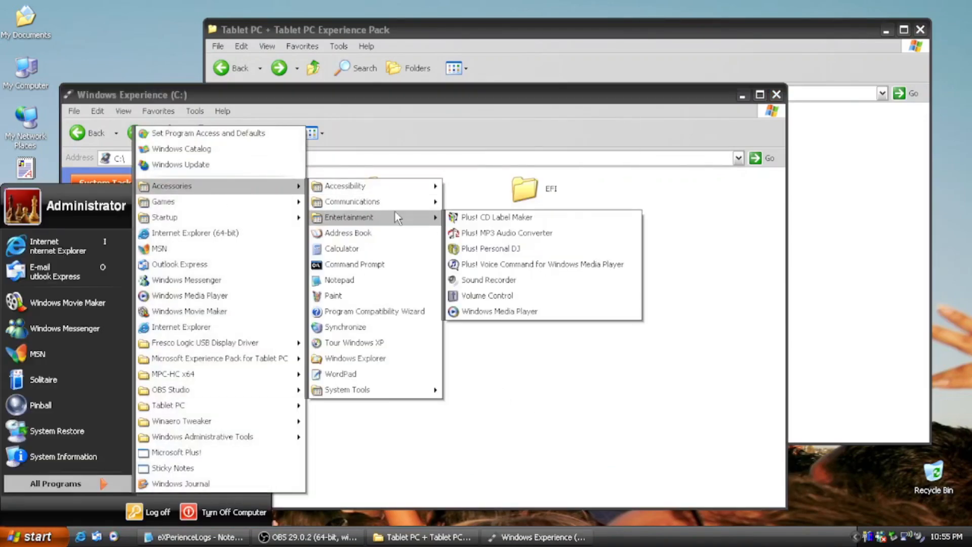